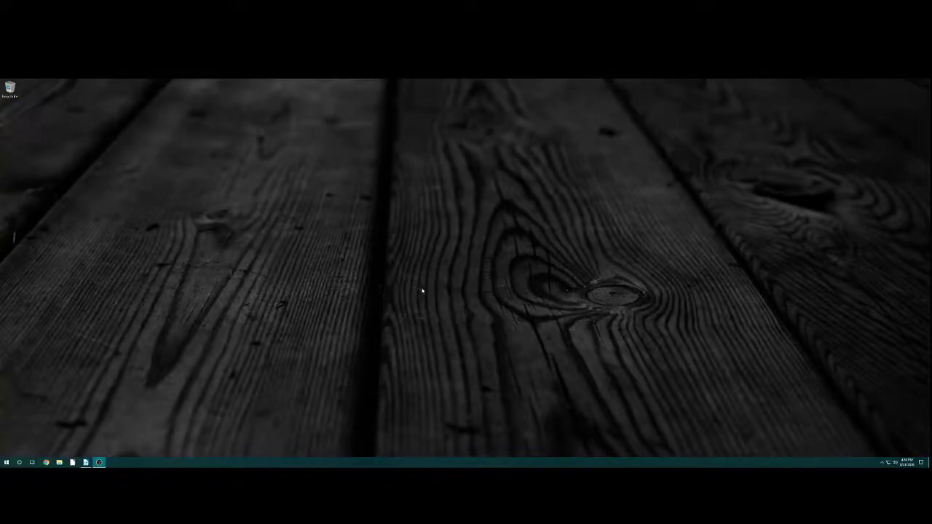
pyautogui.moveTo(419, 288)
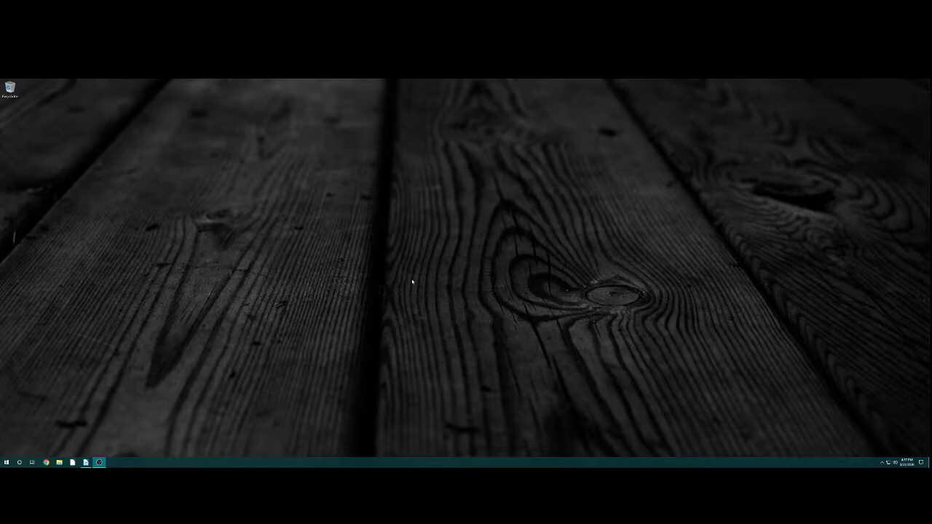
pyautogui.moveTo(509, 233)
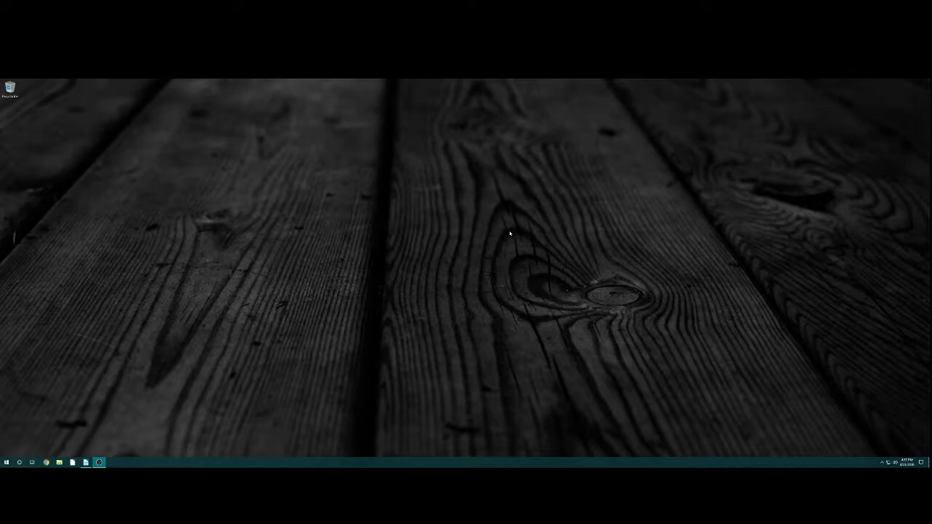
pyautogui.moveTo(270, 221)
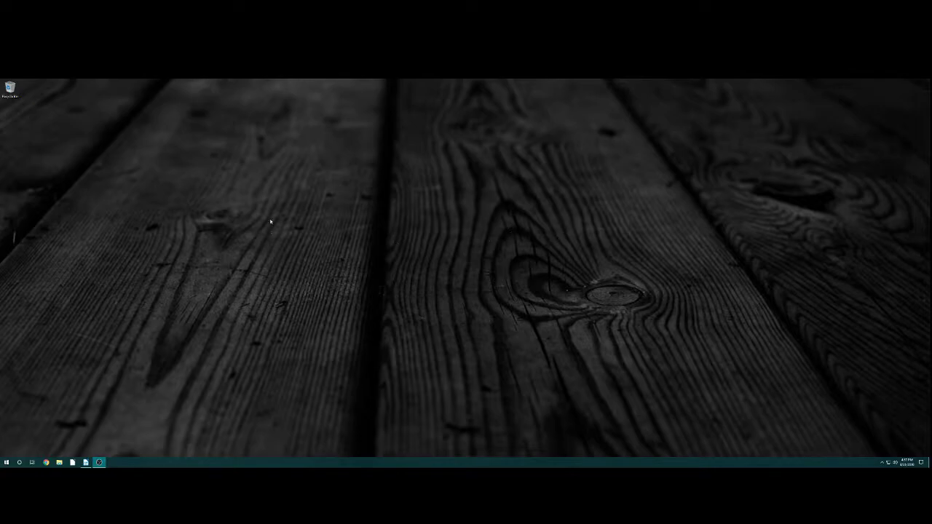
pyautogui.moveTo(459, 385)
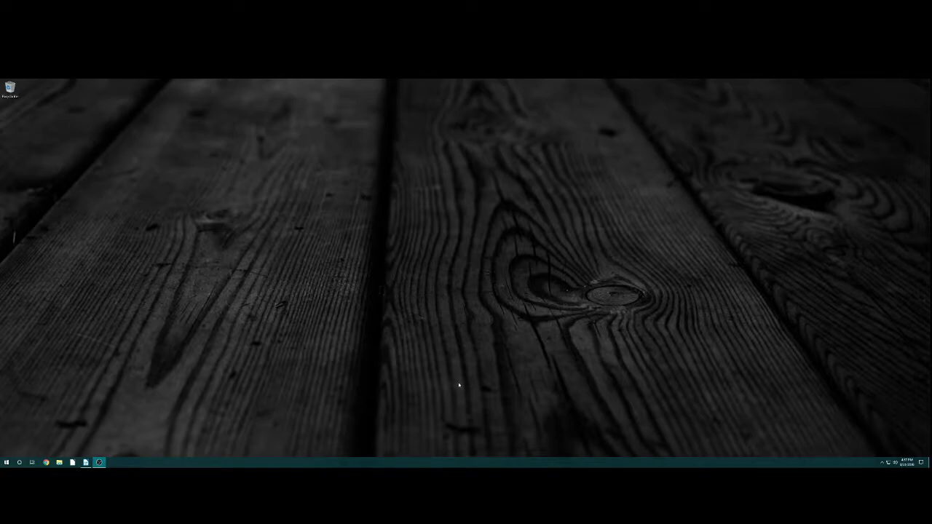
pyautogui.moveTo(614, 309)
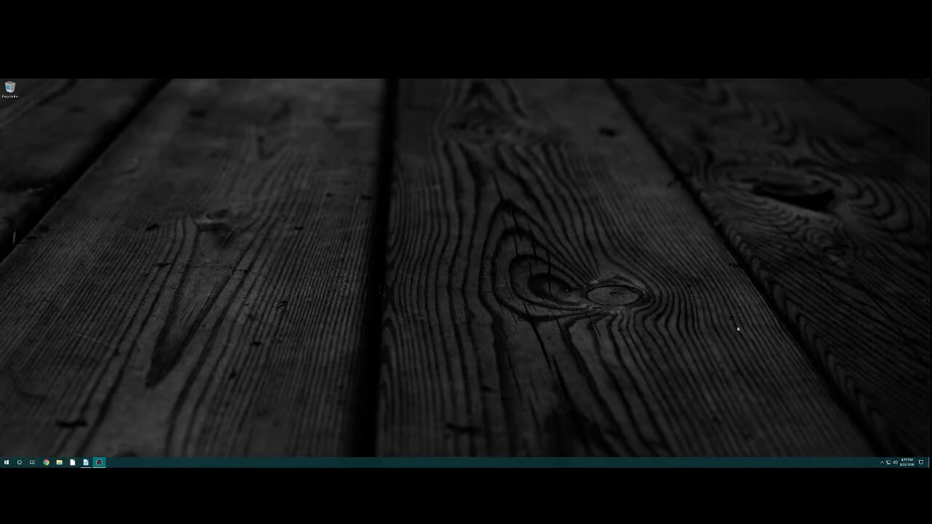
pyautogui.moveTo(443, 249)
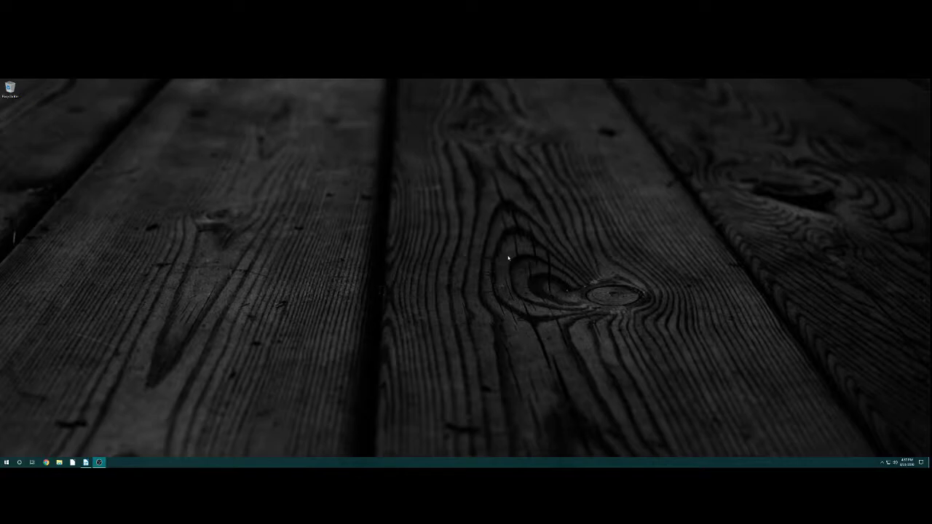
pyautogui.moveTo(403, 256)
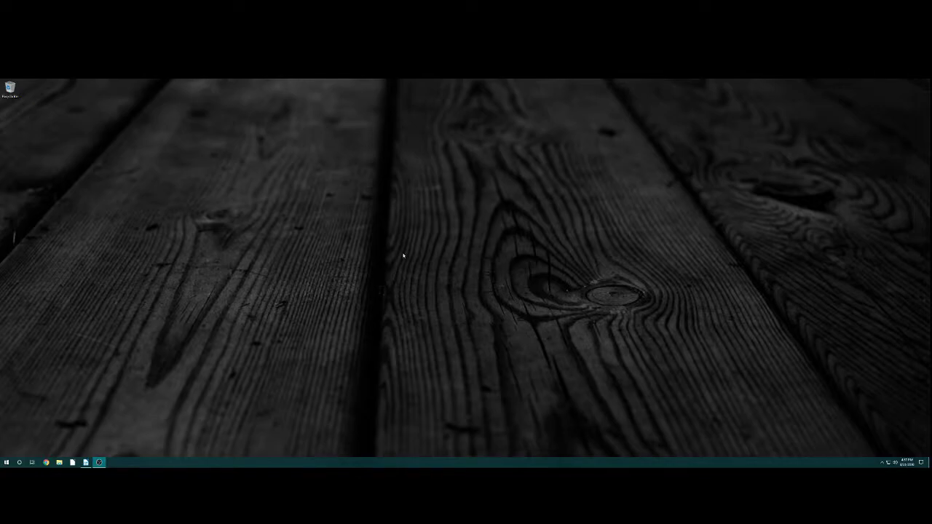
pyautogui.moveTo(290, 466)
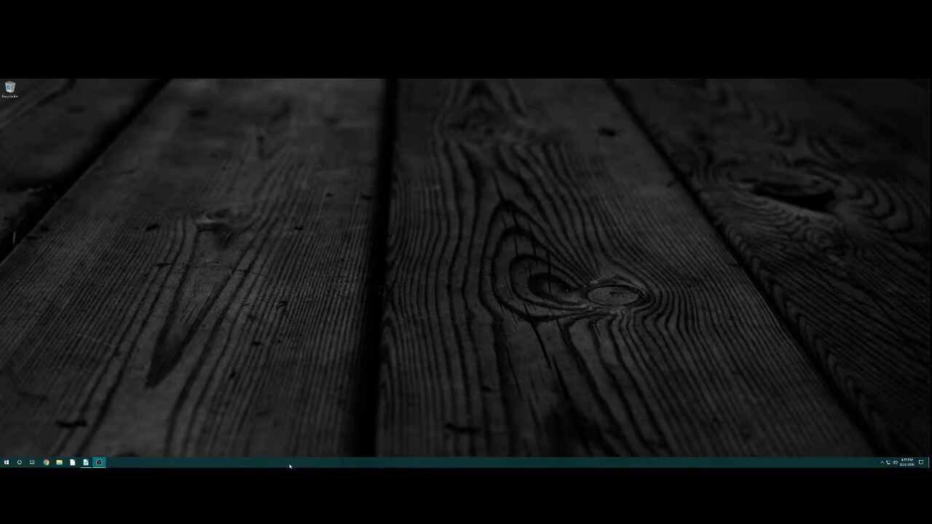
pyautogui.moveTo(566, 460)
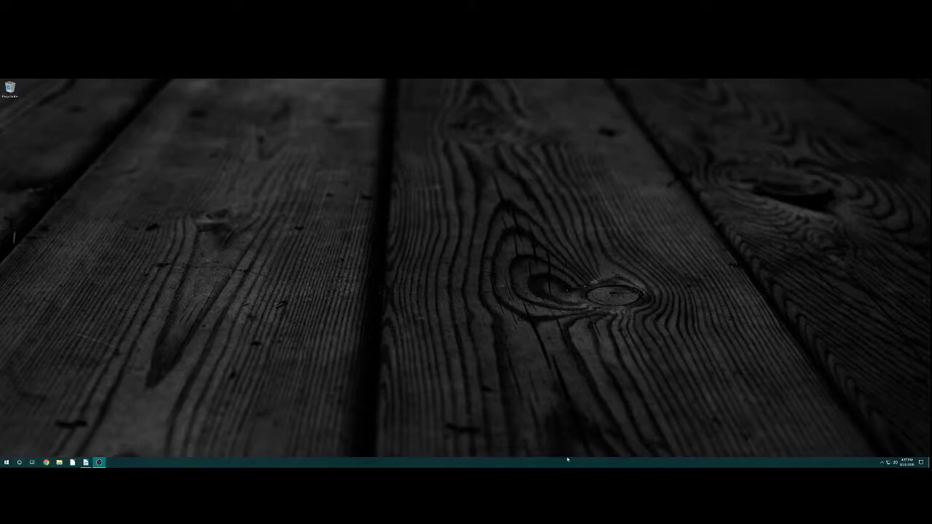
pyautogui.moveTo(366, 463)
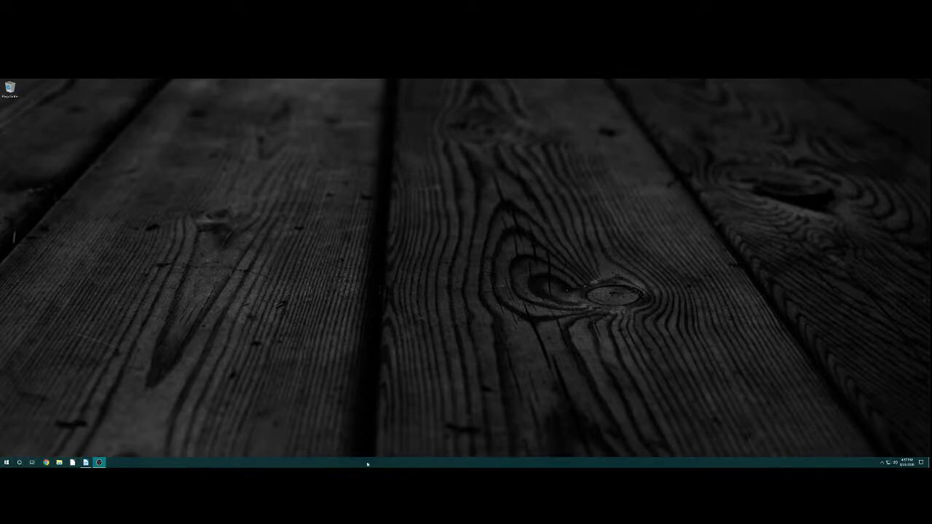
pyautogui.moveTo(547, 457)
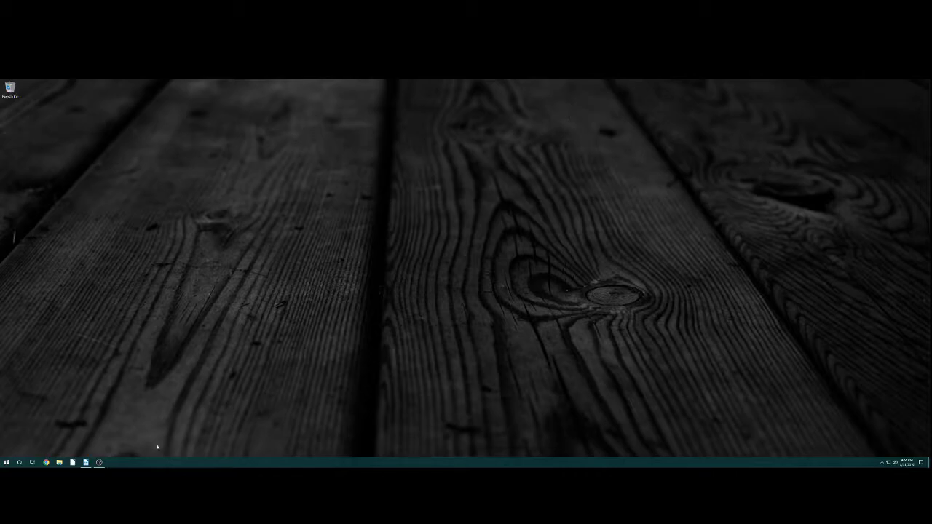
pyautogui.moveTo(75, 197)
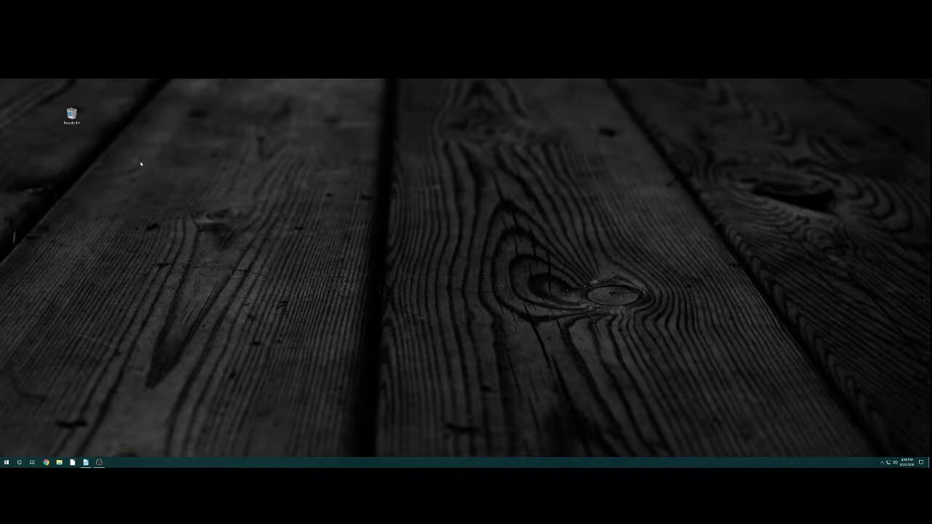
pyautogui.moveTo(105, 148)
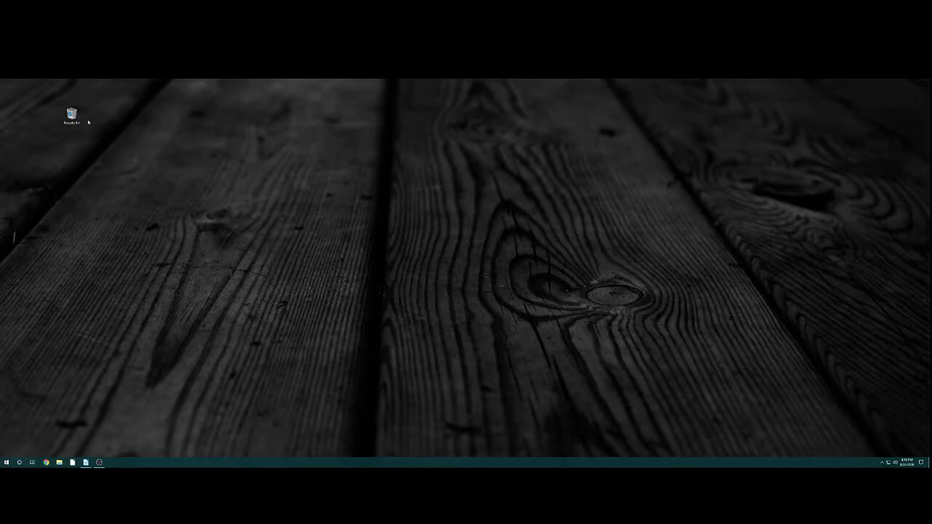
# - Put the desktop icon back in place and browse the Start menu's app list and tiles
pyautogui.moveTo(72, 116); pyautogui.dragTo(12, 87)
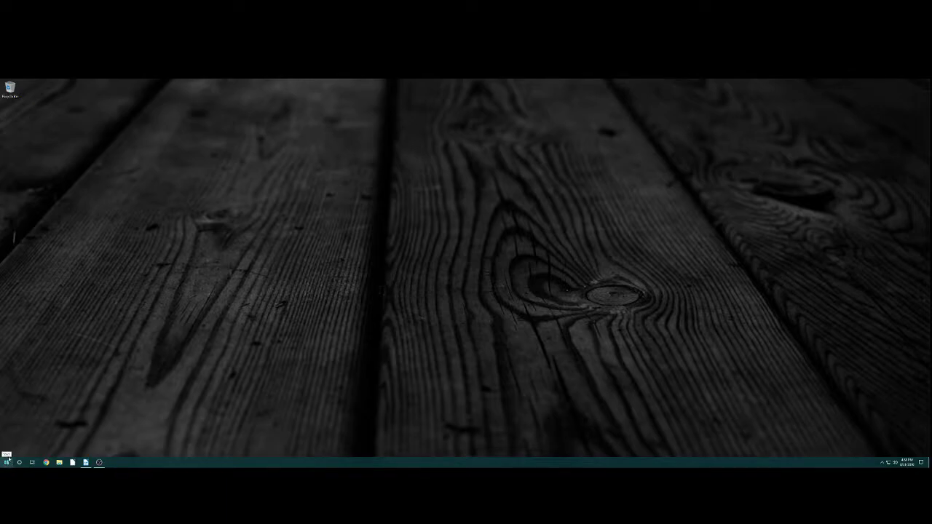
pyautogui.click(6, 463)
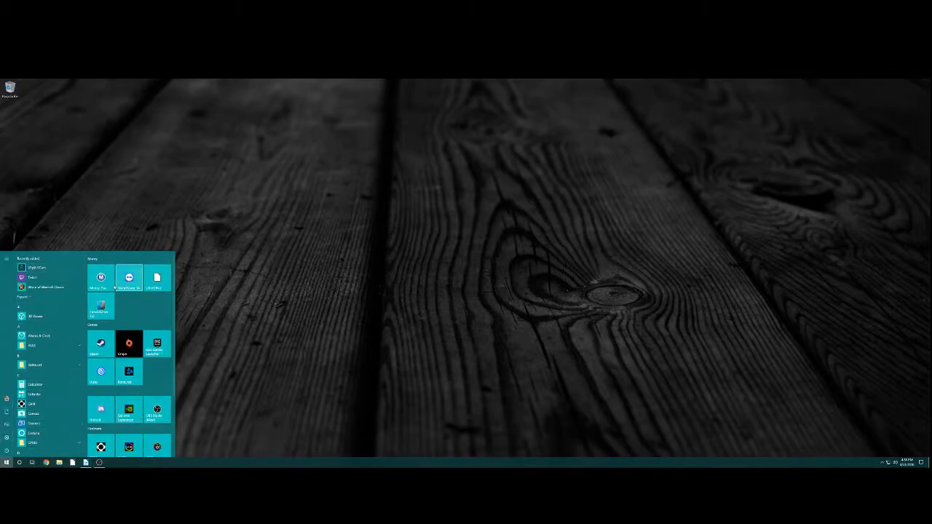
pyautogui.scroll(-3)
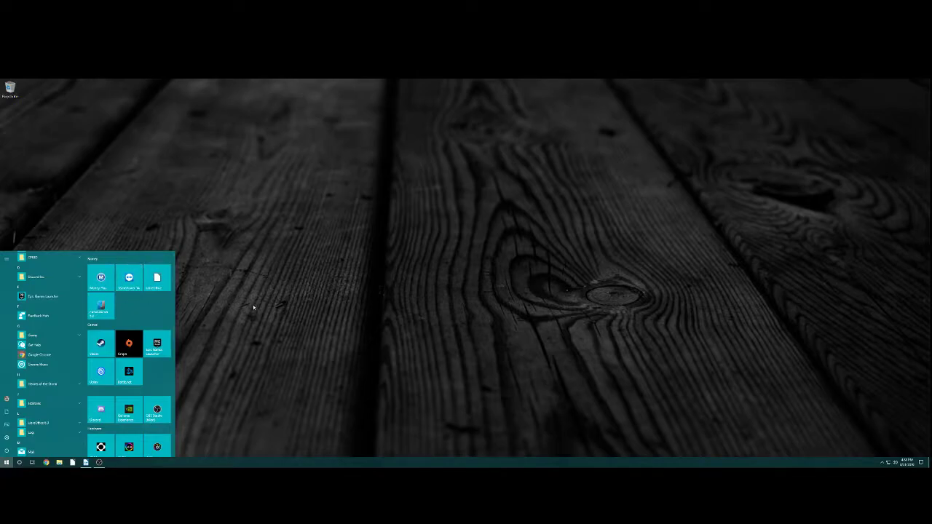
pyautogui.click(6, 463)
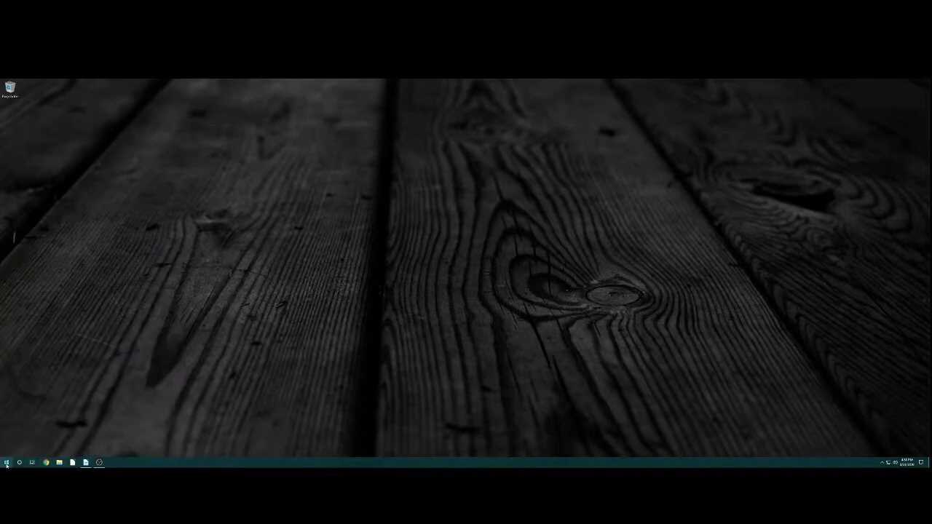
pyautogui.click(6, 463)
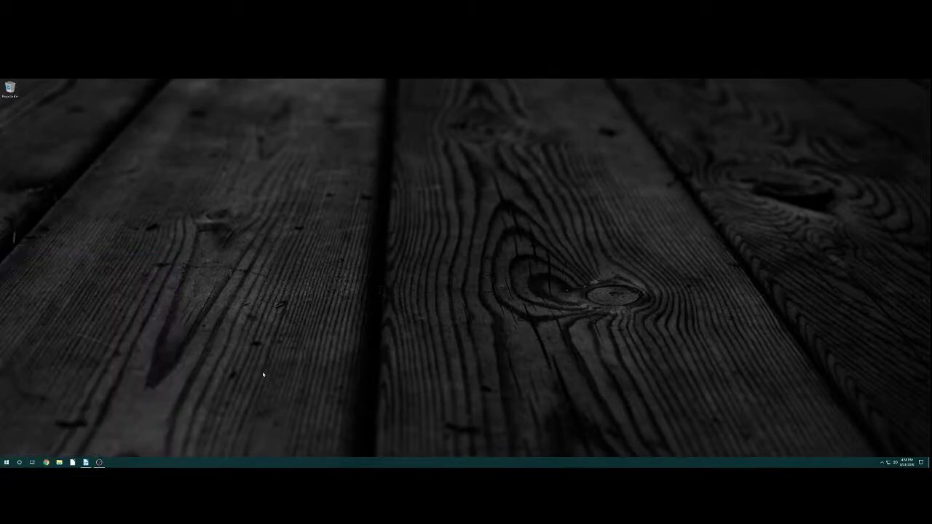
pyautogui.moveTo(553, 358)
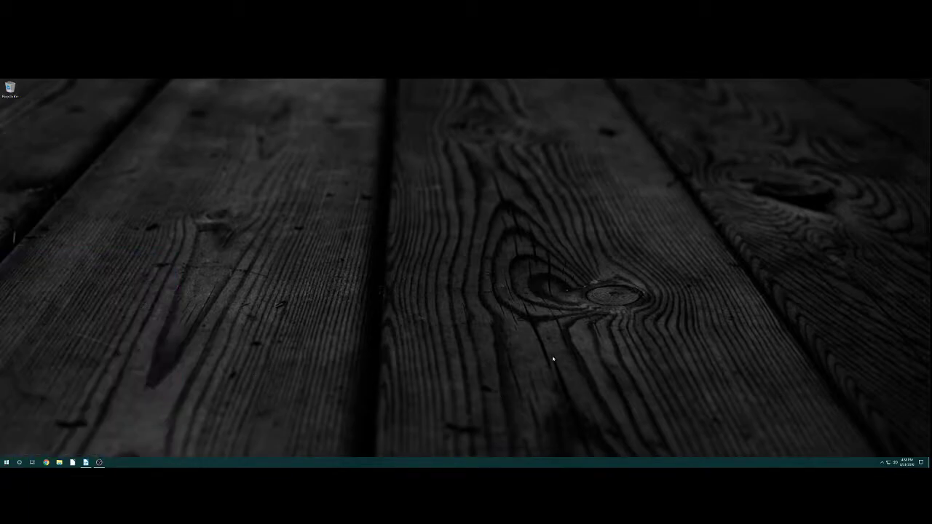
# - Reopen and close the Start menu a few more times to show its pinned tiles
pyautogui.click(6, 463)
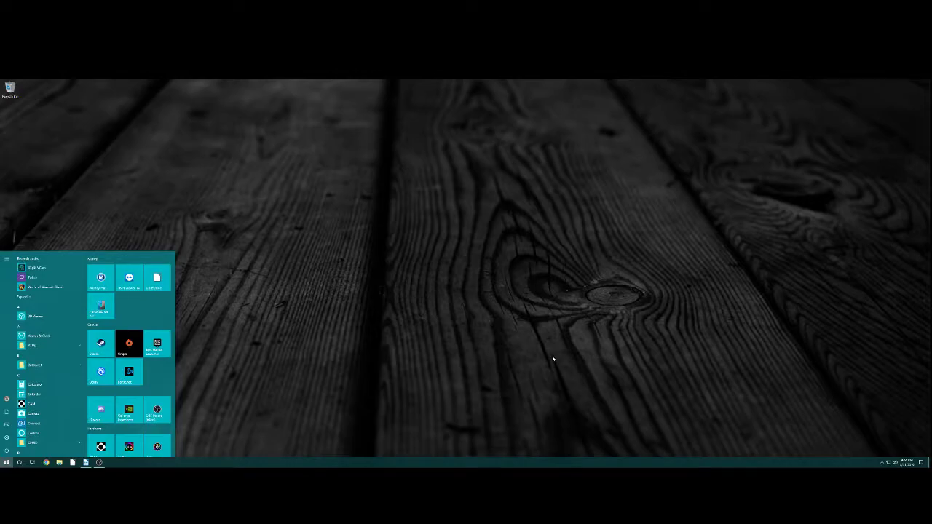
pyautogui.moveTo(443, 333)
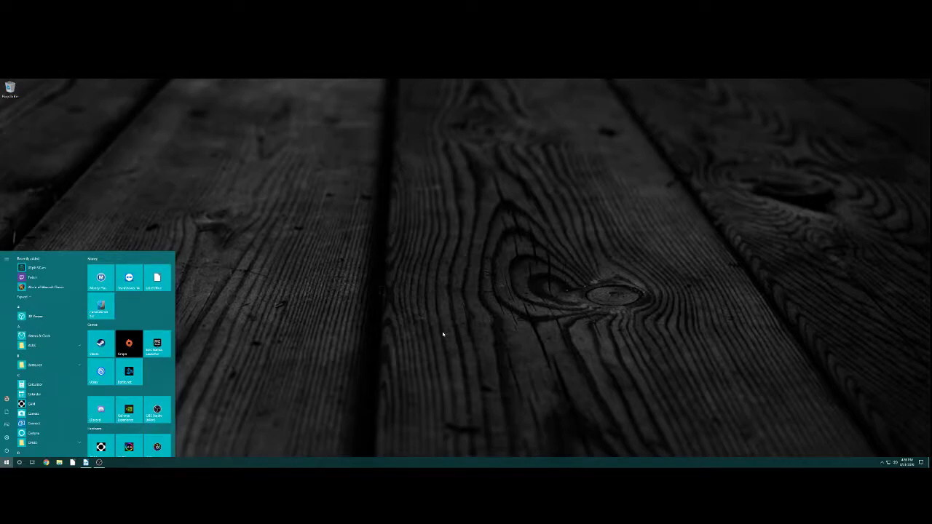
pyautogui.click(5, 463)
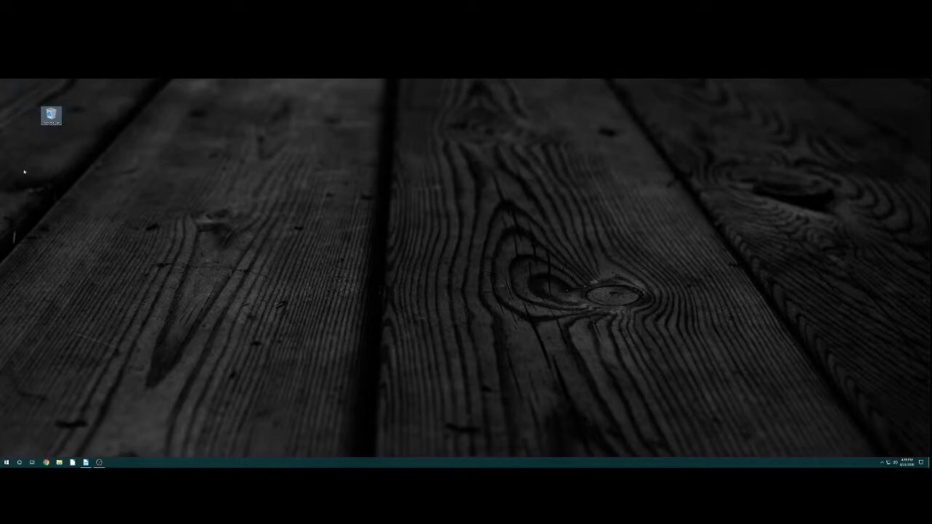
pyautogui.moveTo(49, 451)
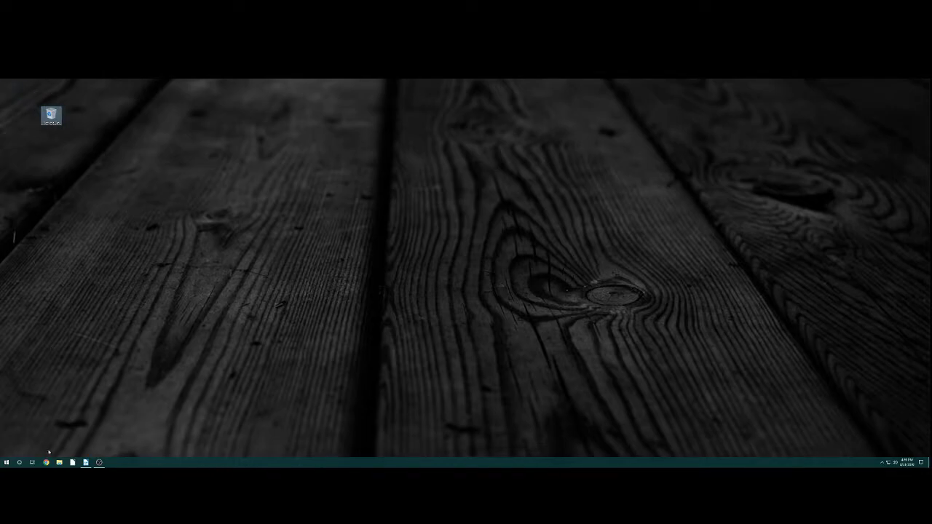
pyautogui.click(6, 463)
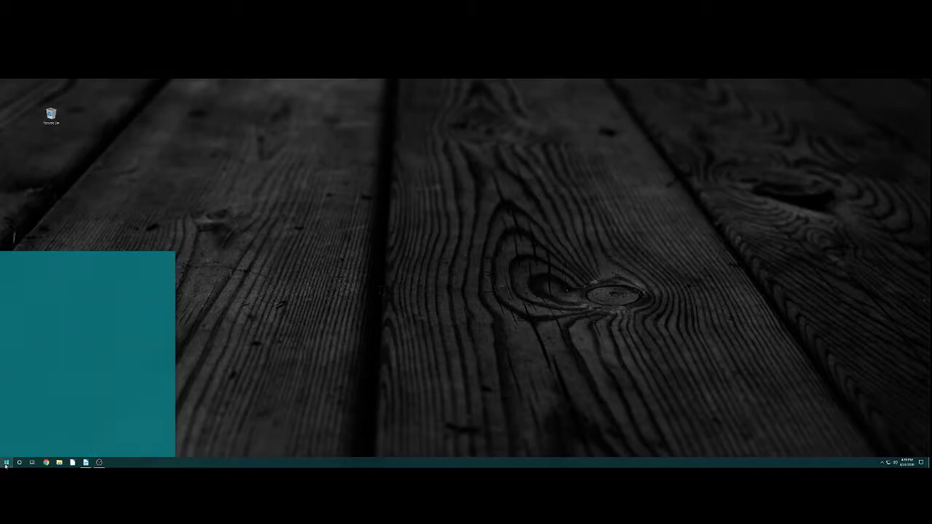
pyautogui.click(6, 463)
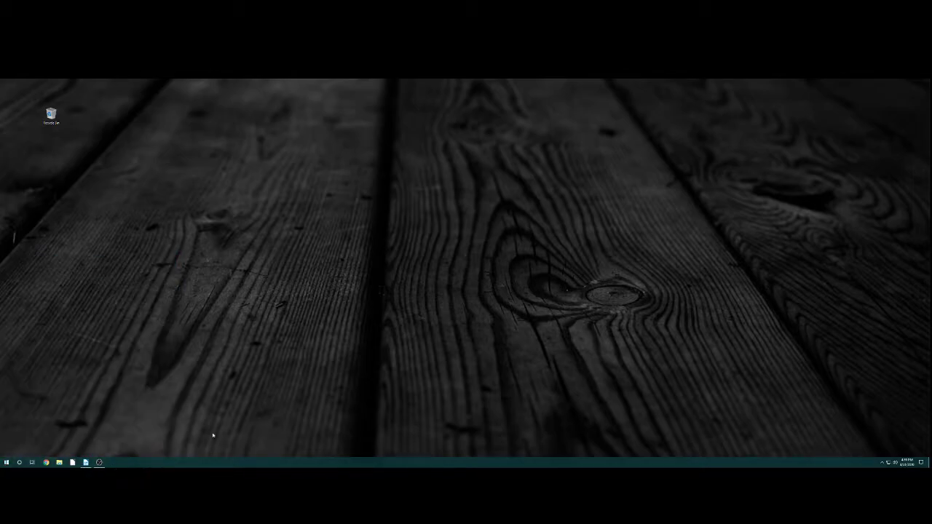
pyautogui.moveTo(114, 468)
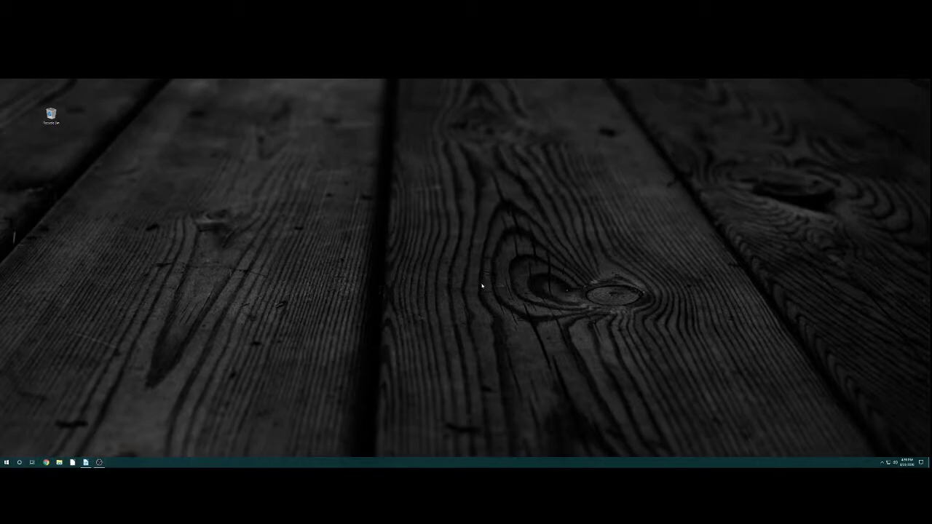
pyautogui.moveTo(402, 145)
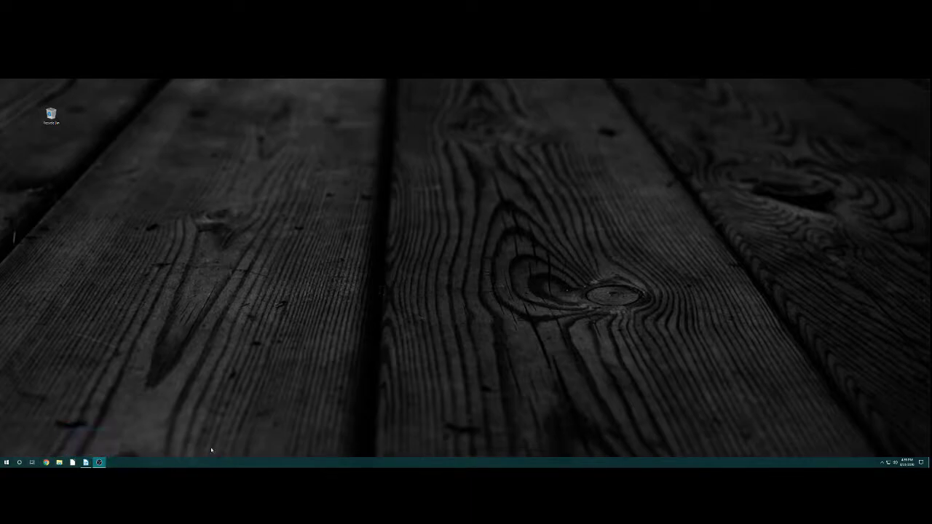
pyautogui.moveTo(239, 412)
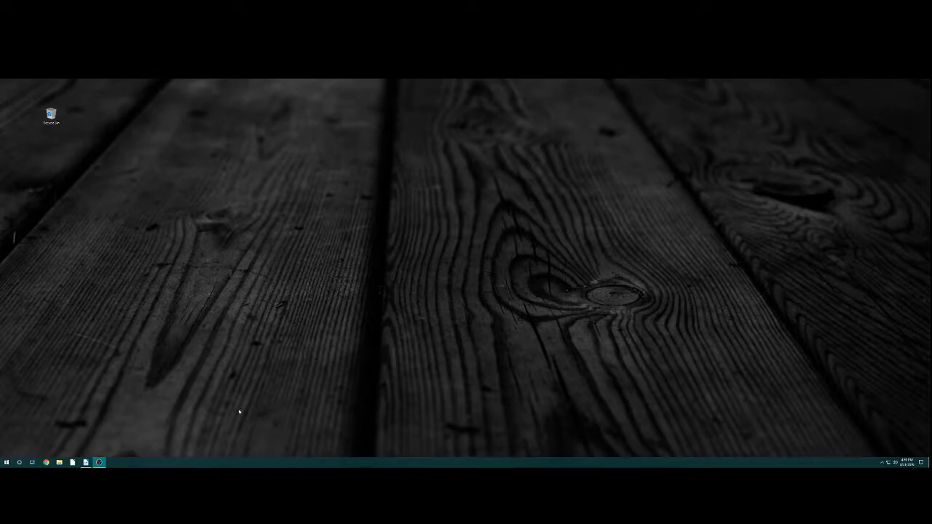
pyautogui.moveTo(105, 434)
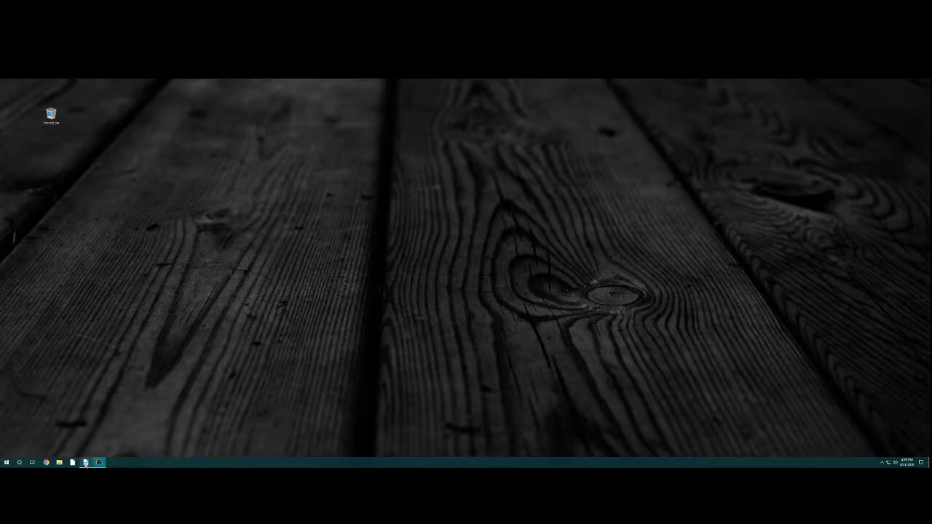
pyautogui.moveTo(97, 463)
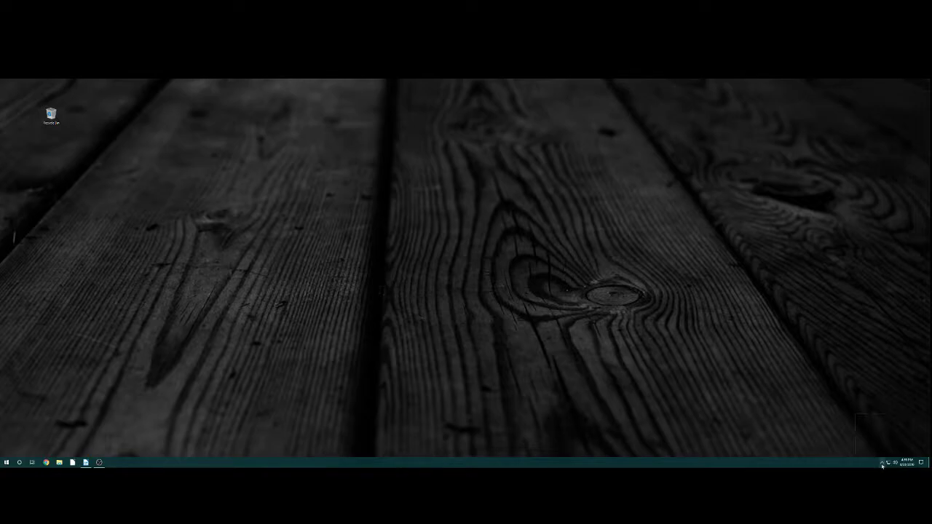
# - Explore the system tray, then raise the speaker volume with the volume slider
pyautogui.click(882, 463)
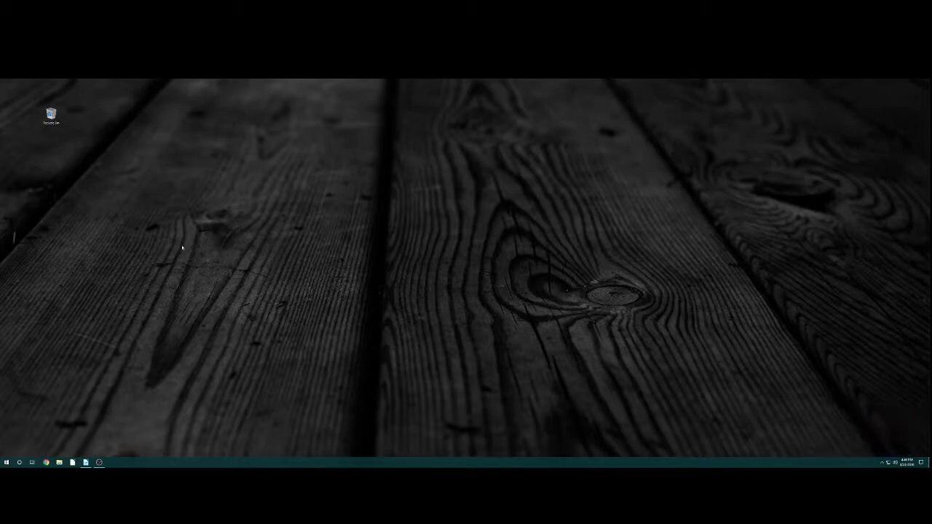
pyautogui.moveTo(215, 230)
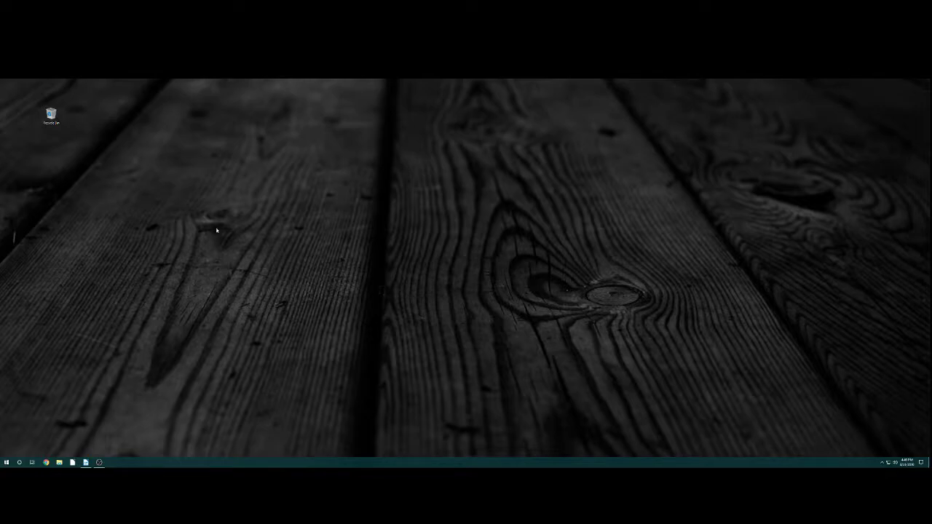
pyautogui.moveTo(76, 313)
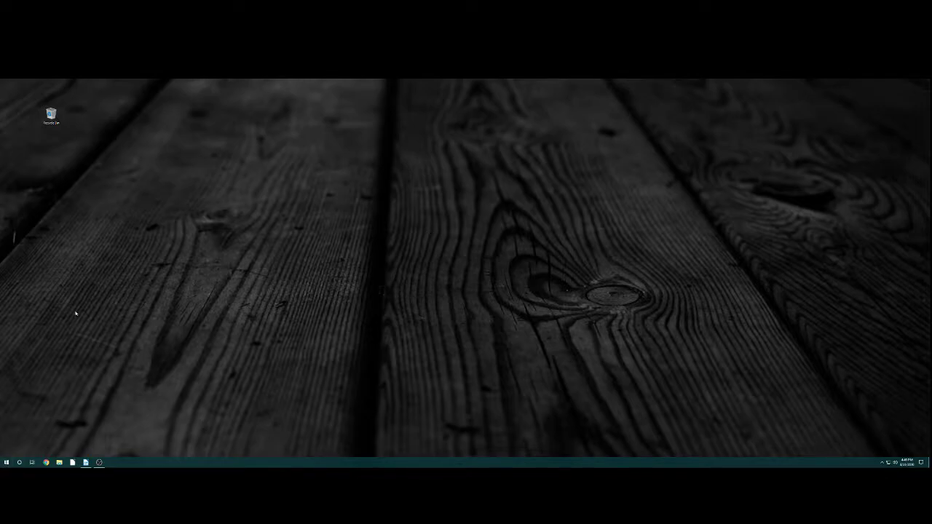
pyautogui.moveTo(324, 377)
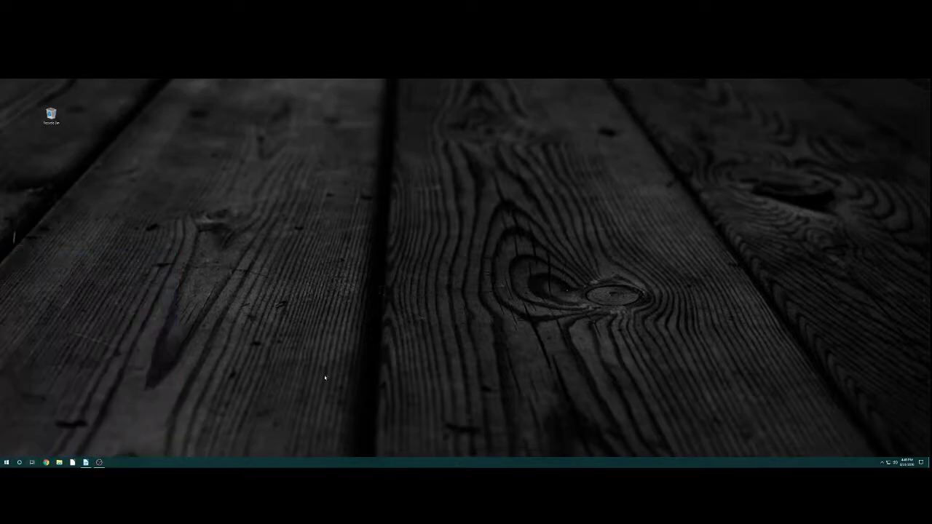
pyautogui.moveTo(281, 439)
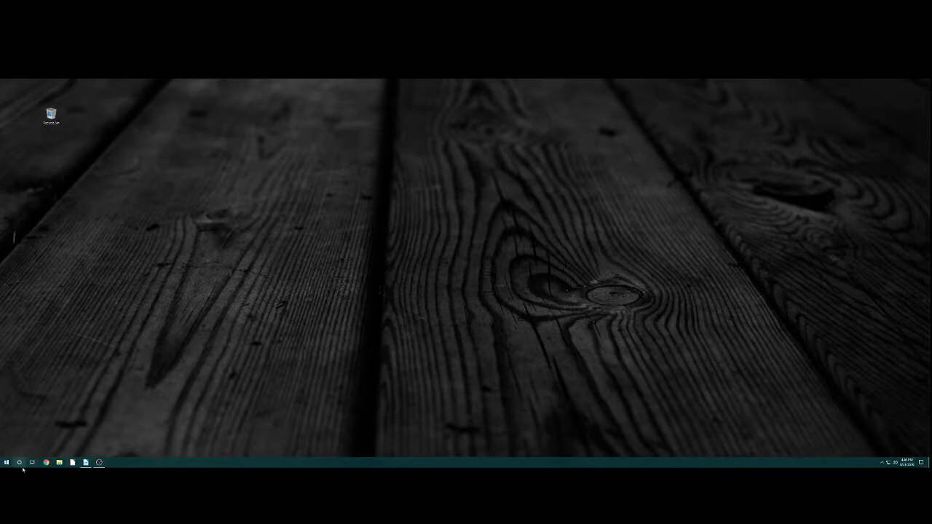
pyautogui.click(5, 463)
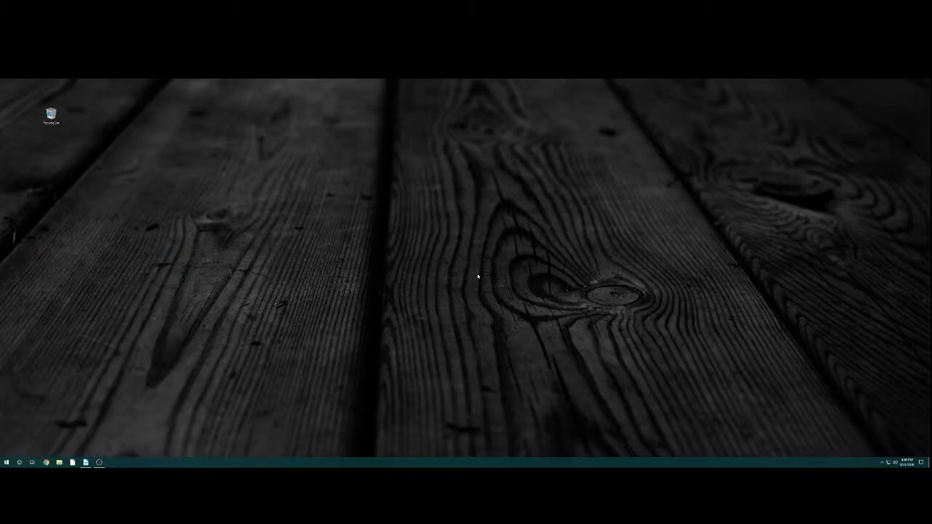
pyautogui.moveTo(381, 357)
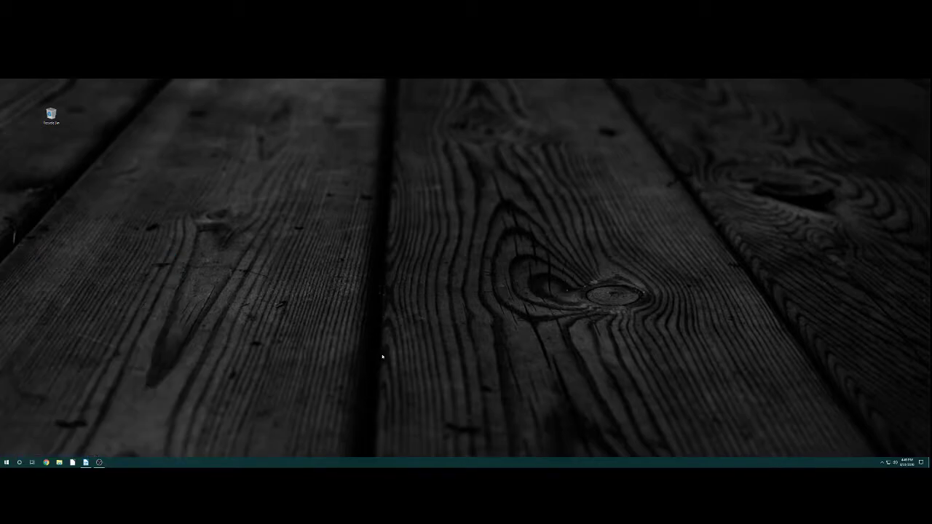
pyautogui.moveTo(629, 265)
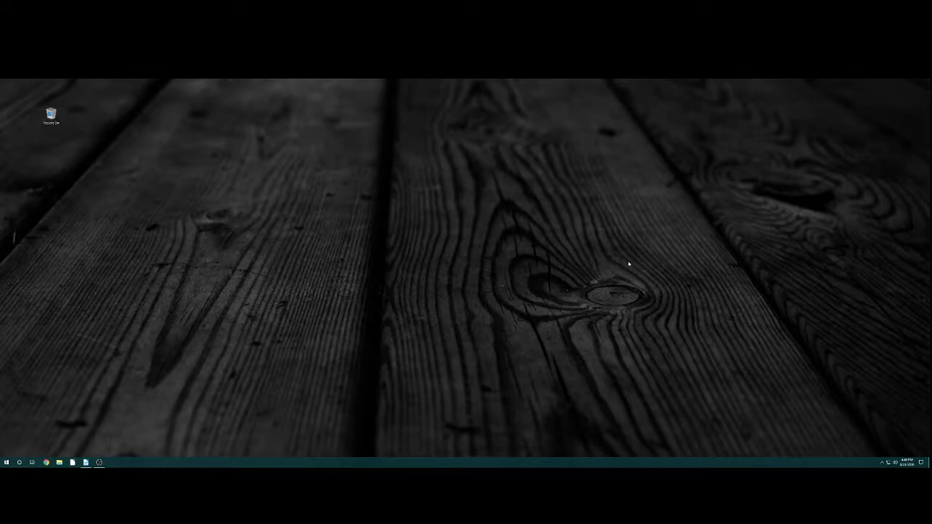
pyautogui.moveTo(897, 457)
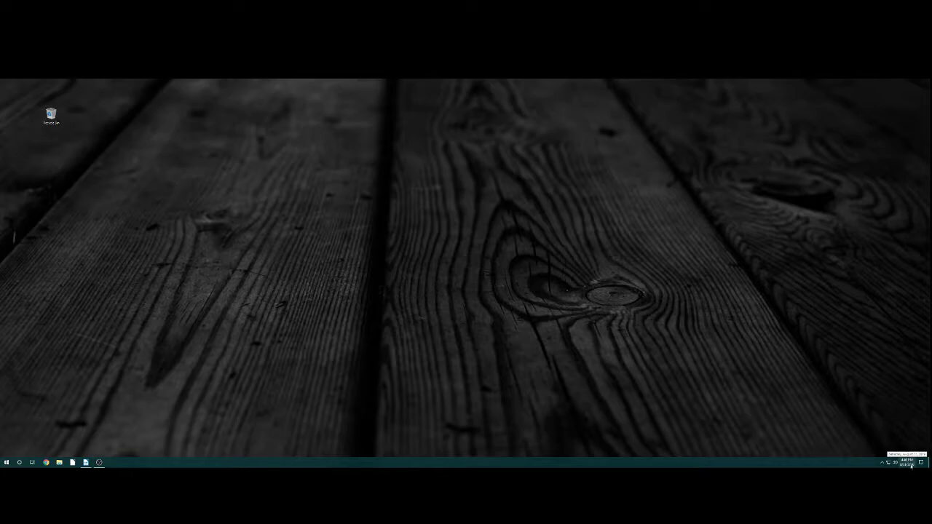
pyautogui.click(906, 463)
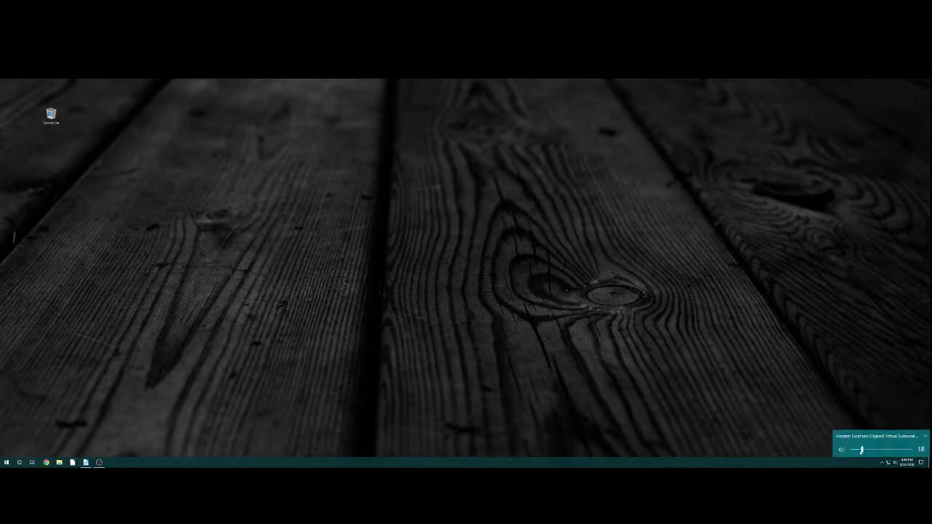
pyautogui.moveTo(862, 448); pyautogui.dragTo(906, 448)
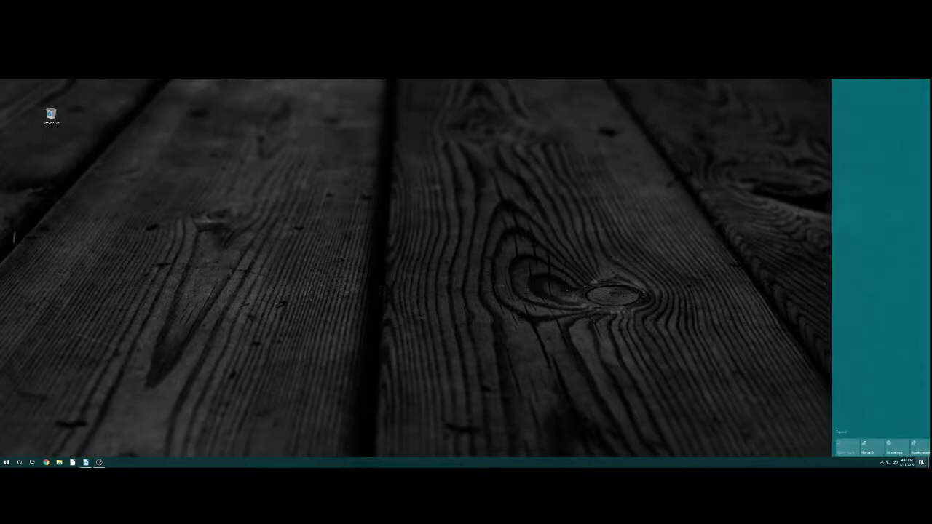
pyautogui.click(920, 463)
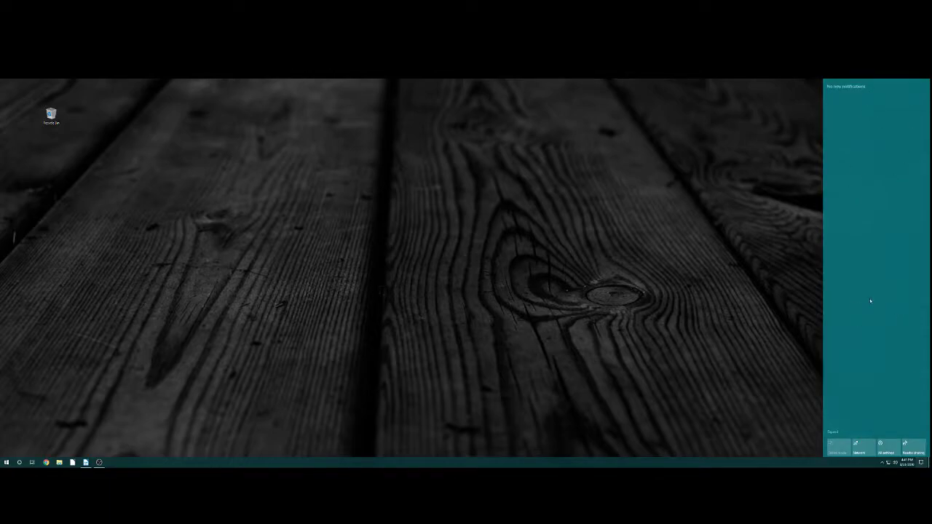
pyautogui.moveTo(852, 119)
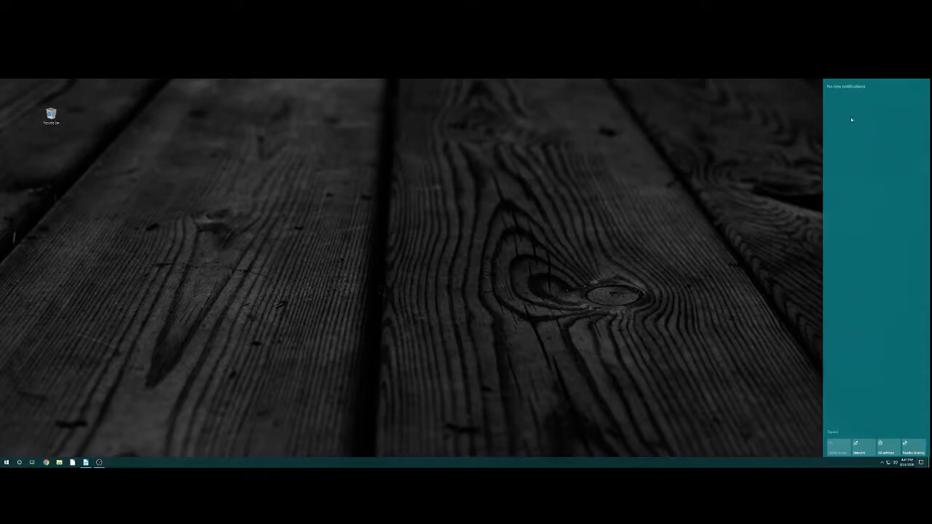
pyautogui.moveTo(864, 131)
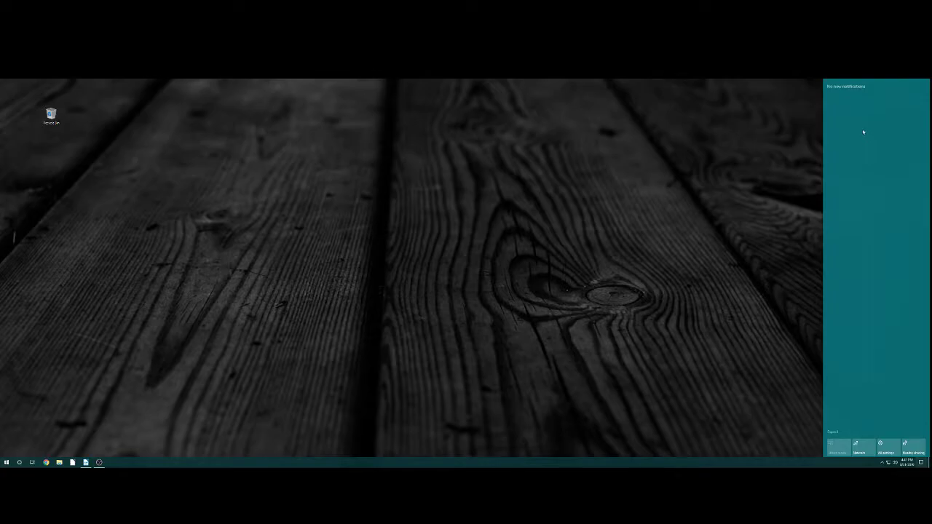
pyautogui.moveTo(856, 137)
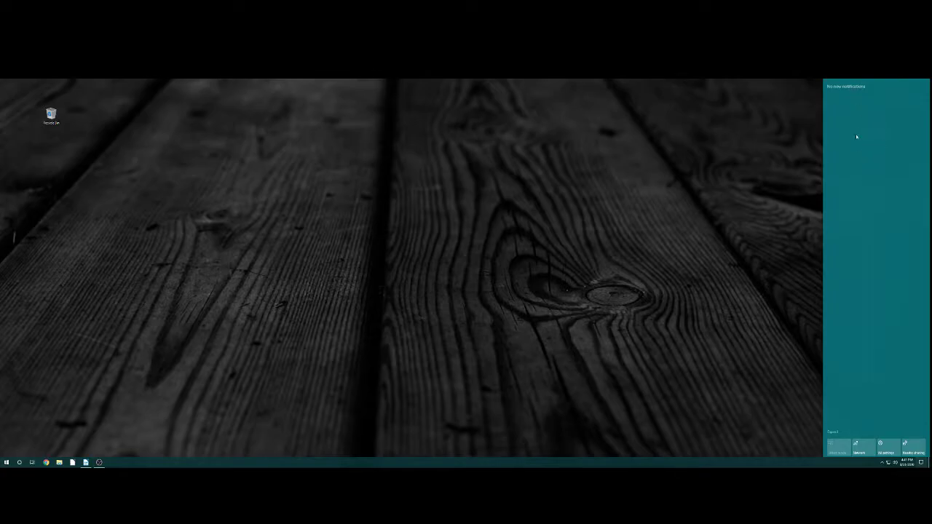
pyautogui.moveTo(882, 175)
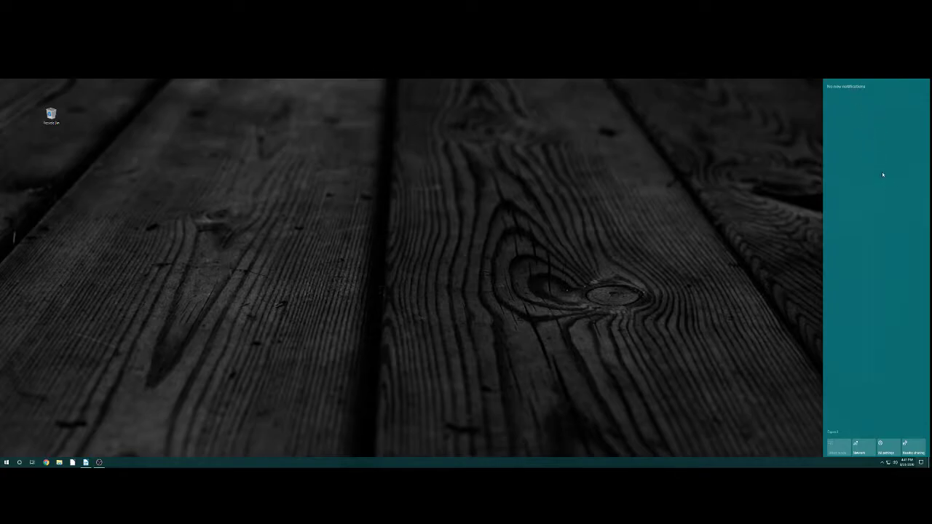
pyautogui.moveTo(879, 177)
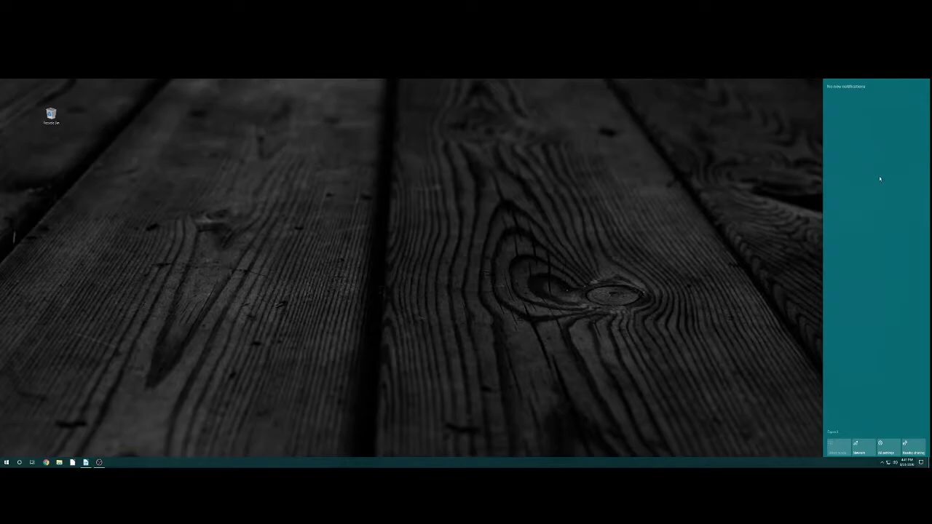
pyautogui.moveTo(882, 123)
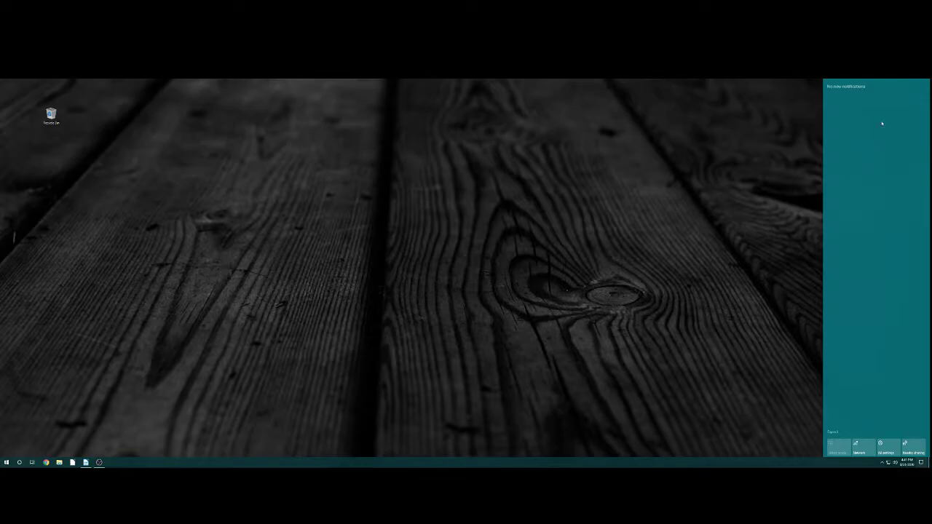
pyautogui.moveTo(883, 256)
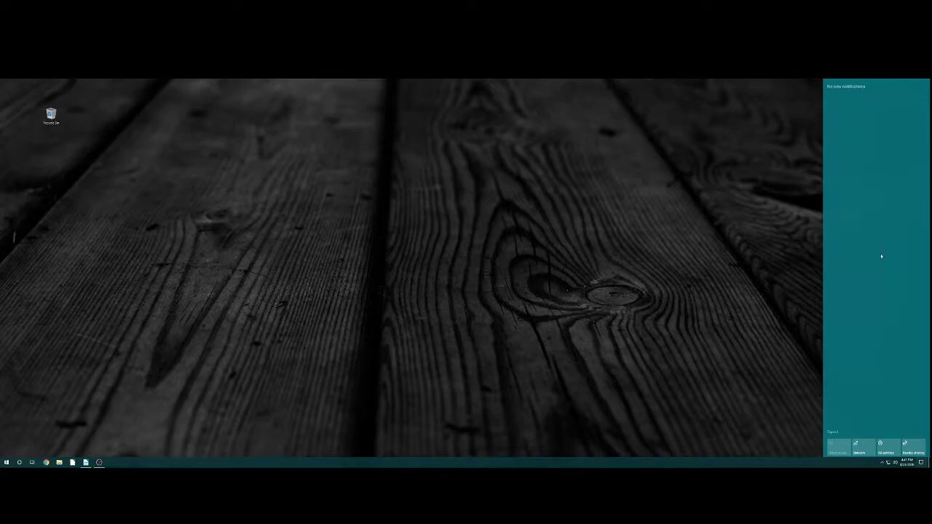
pyautogui.moveTo(870, 128)
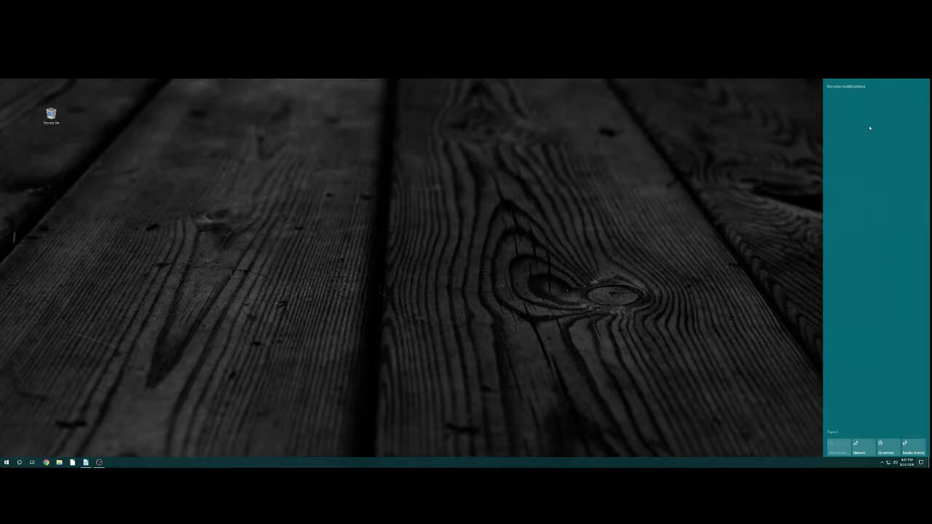
pyautogui.moveTo(757, 188)
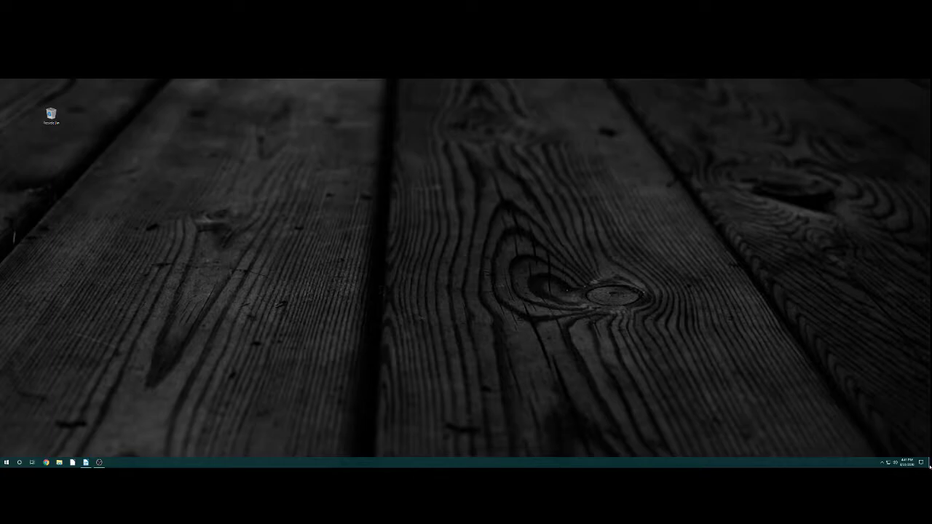
pyautogui.moveTo(908, 443)
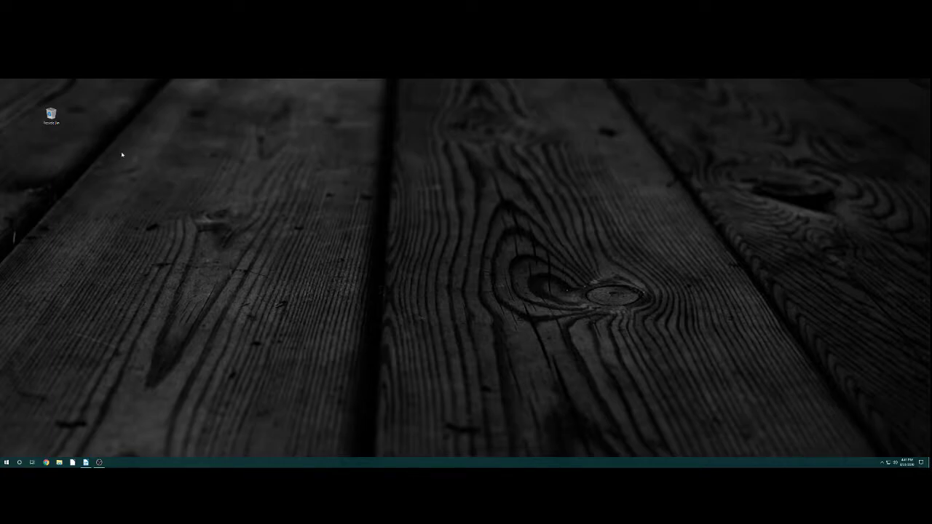
pyautogui.click(59, 462)
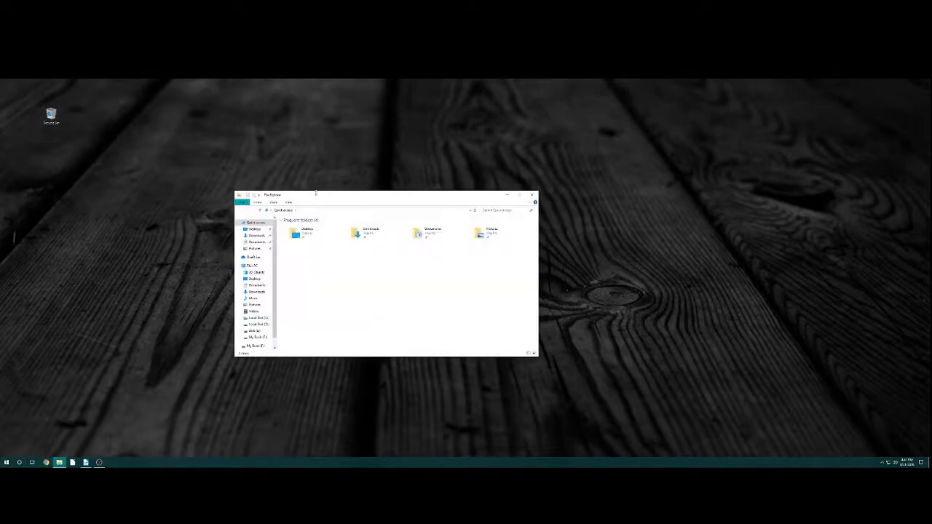
pyautogui.click(520, 195)
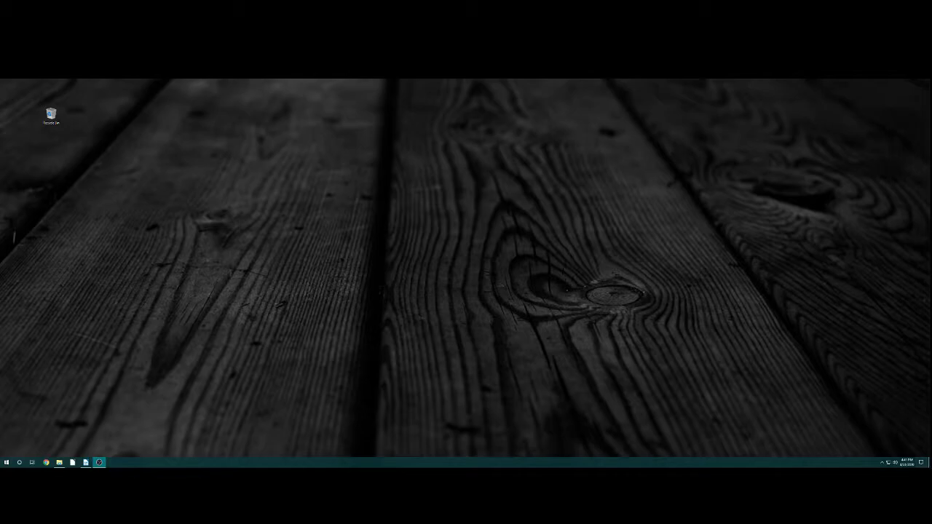
pyautogui.moveTo(565, 221)
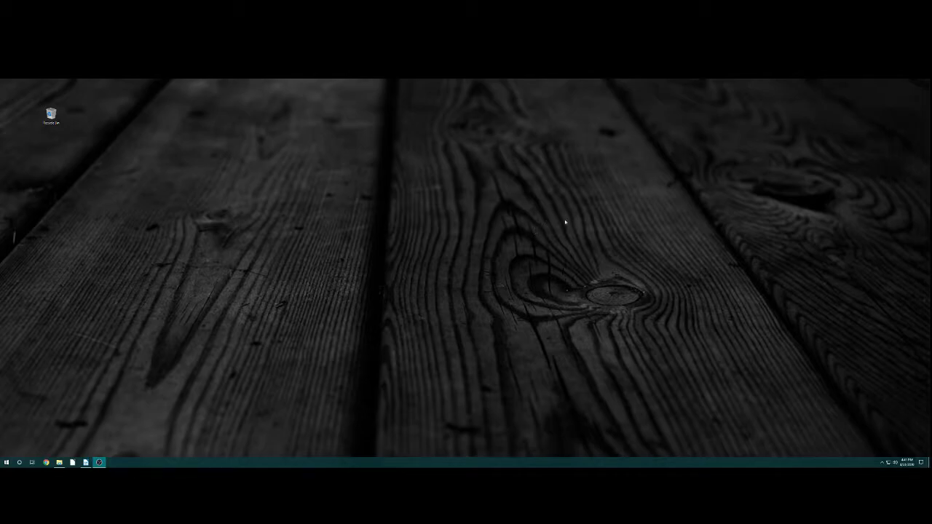
pyautogui.moveTo(594, 219)
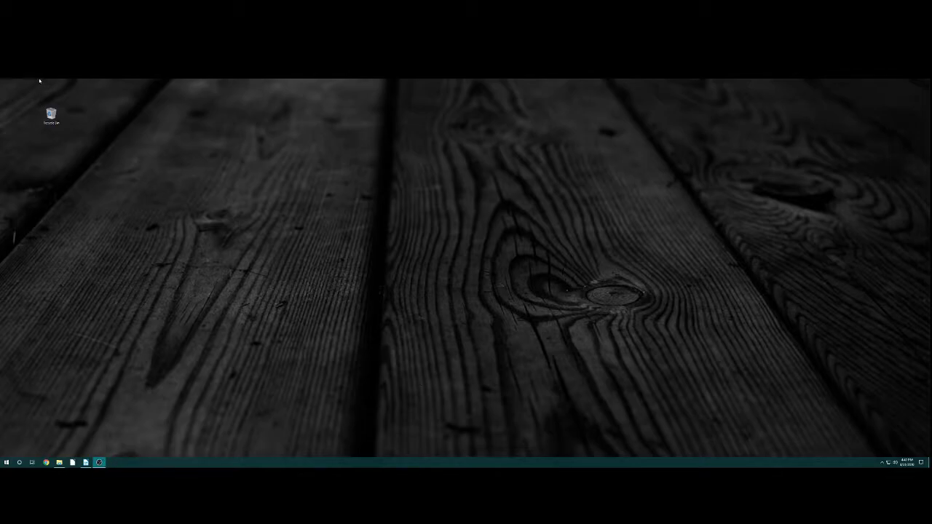
pyautogui.moveTo(594, 259)
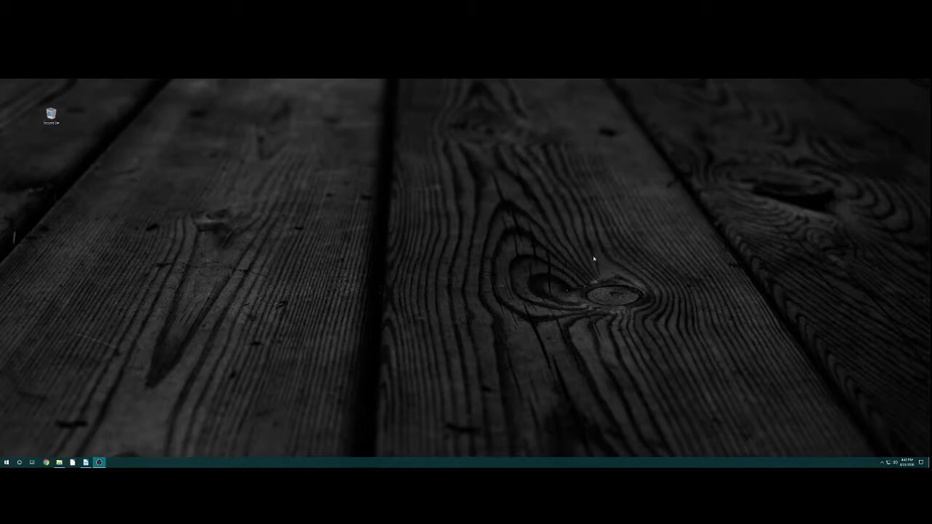
pyautogui.moveTo(361, 289)
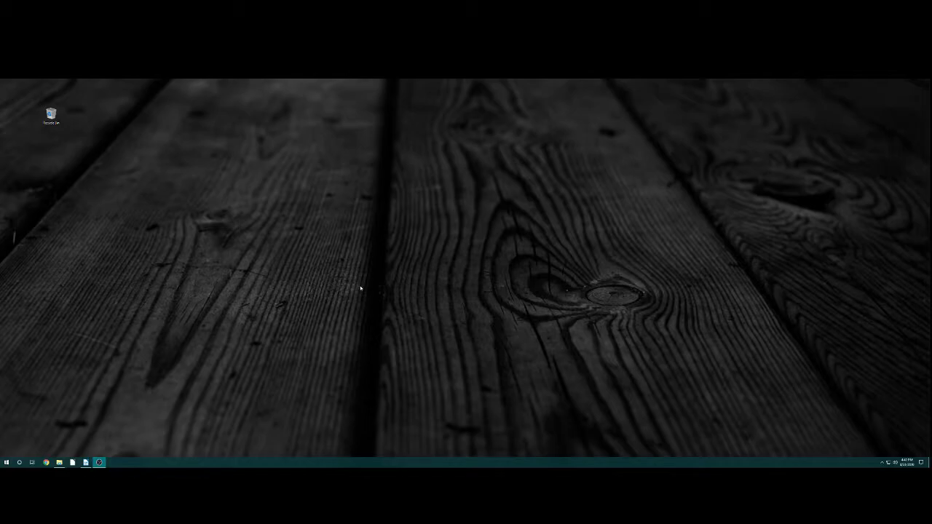
pyautogui.click(51, 115)
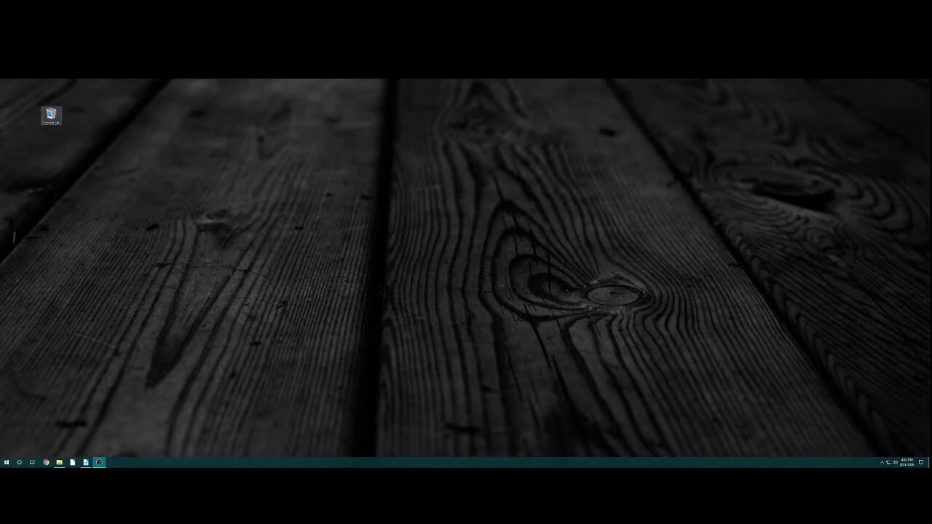
# - Drag the Recycle Bin icon to the right along the desktop's top edge and deselect it
pyautogui.moveTo(51, 116); pyautogui.dragTo(134, 116)
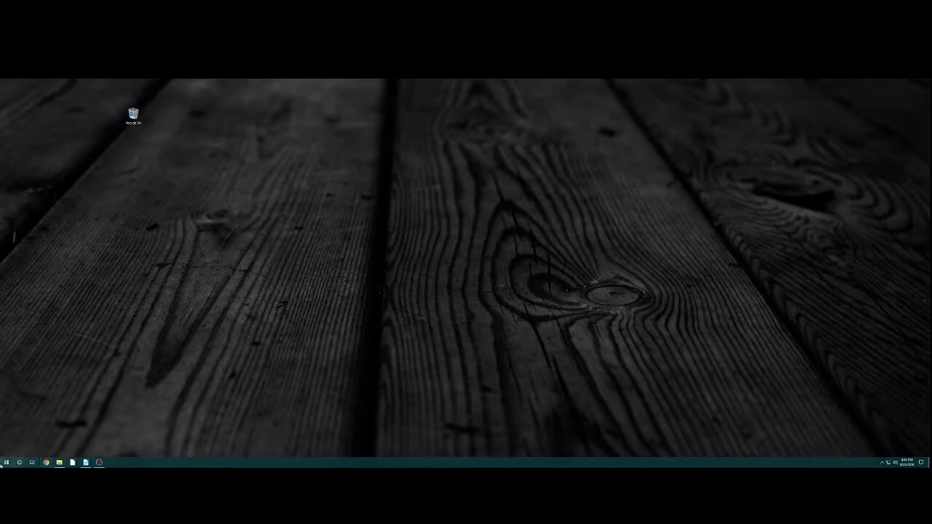
pyautogui.click(6, 463)
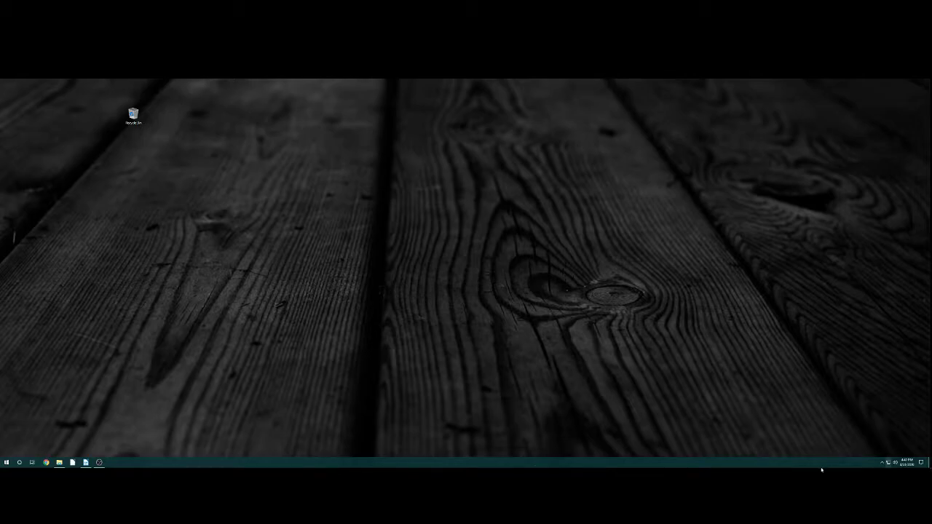
pyautogui.click(882, 463)
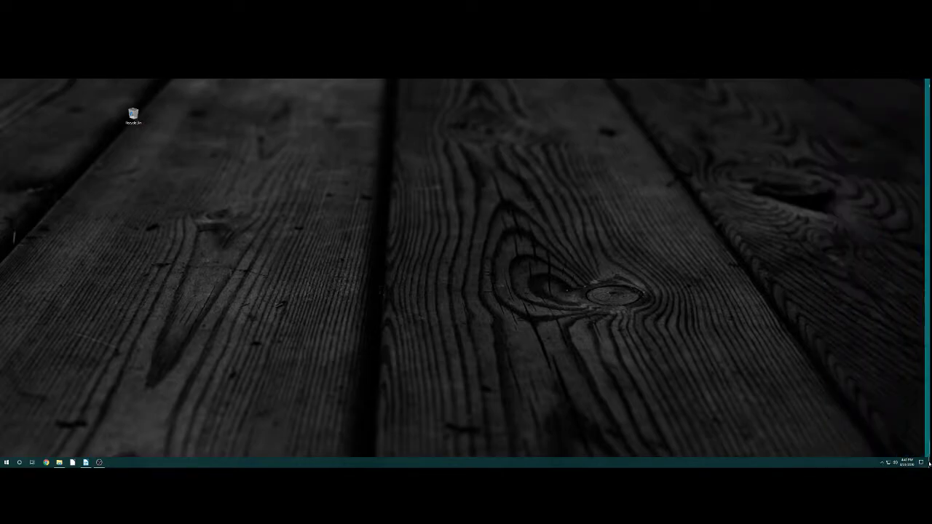
pyautogui.moveTo(375, 406)
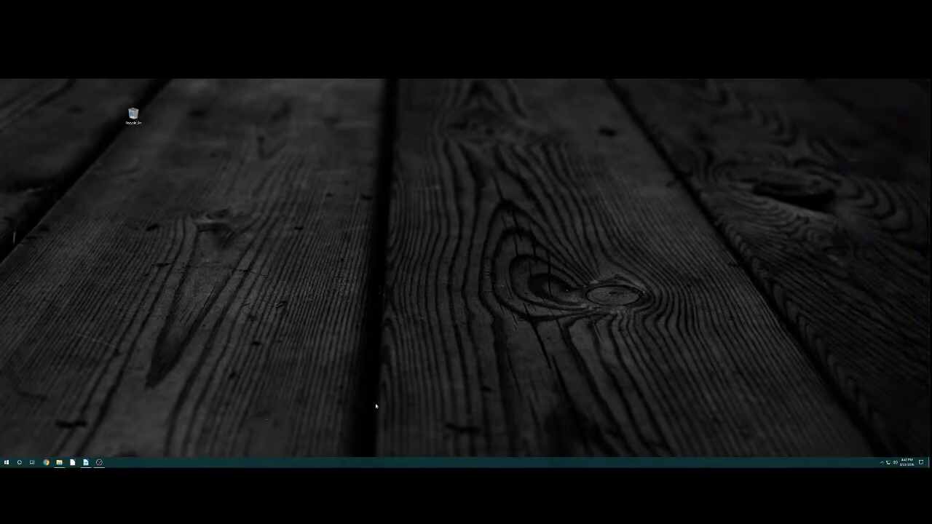
pyautogui.moveTo(201, 414)
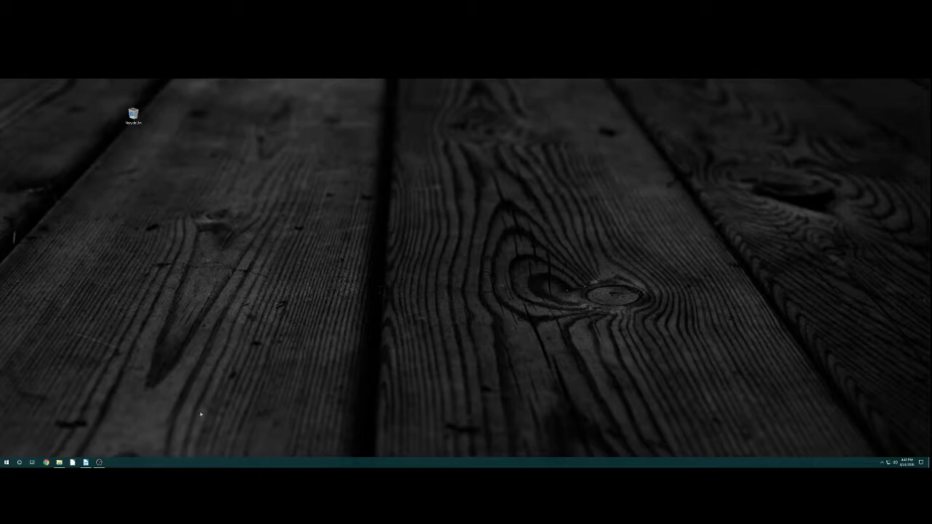